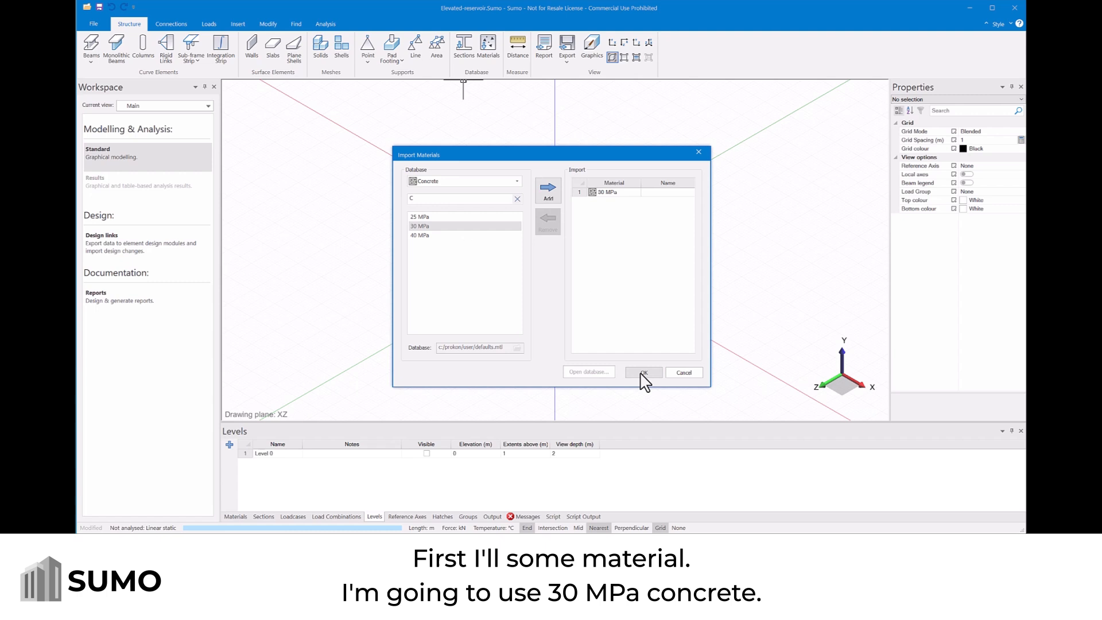
# Step: Confirm importing the 30 MPa concrete from the materials database
pyautogui.click(644, 372)
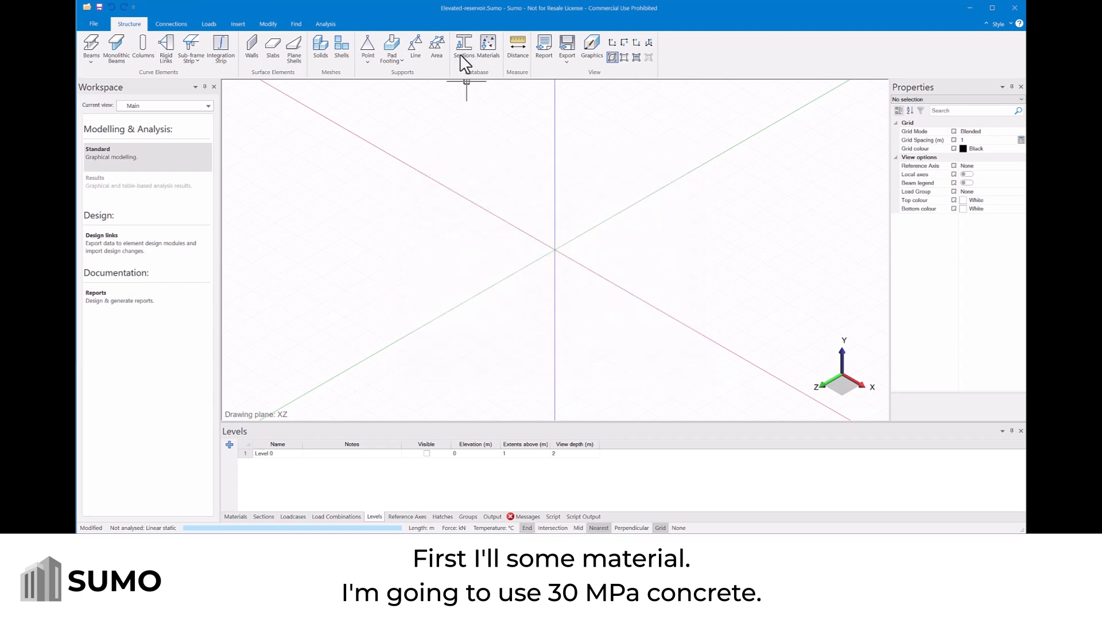
# Step: Import the Dia 500 circular concrete section and the 500x500 rectangular concrete section
pyautogui.click(462, 49)
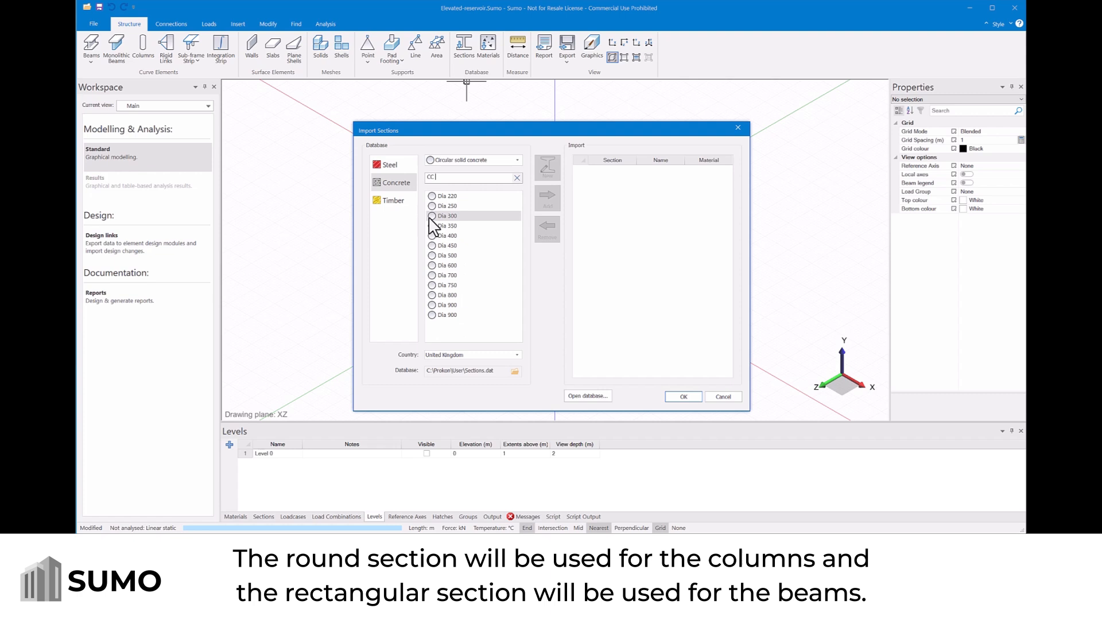
pyautogui.click(546, 196)
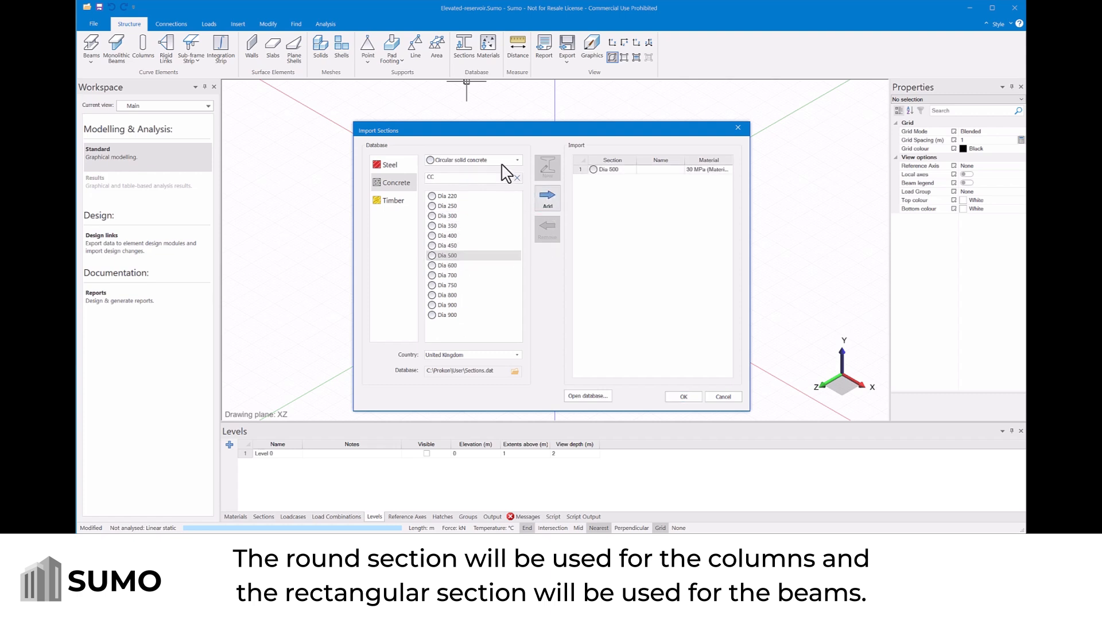
pyautogui.click(472, 160)
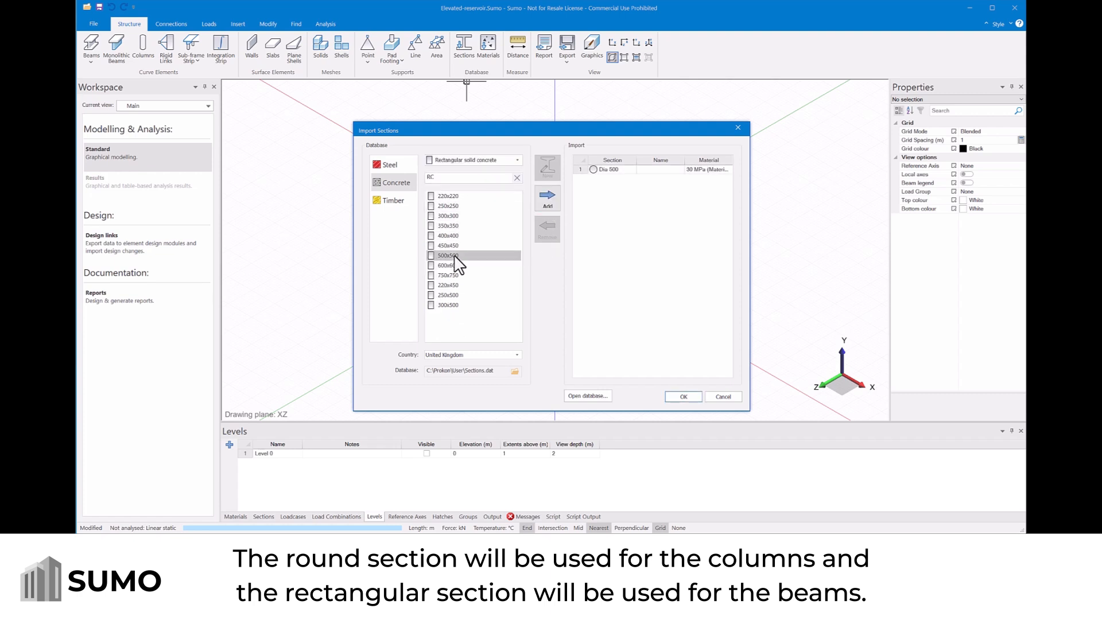
pyautogui.click(547, 198)
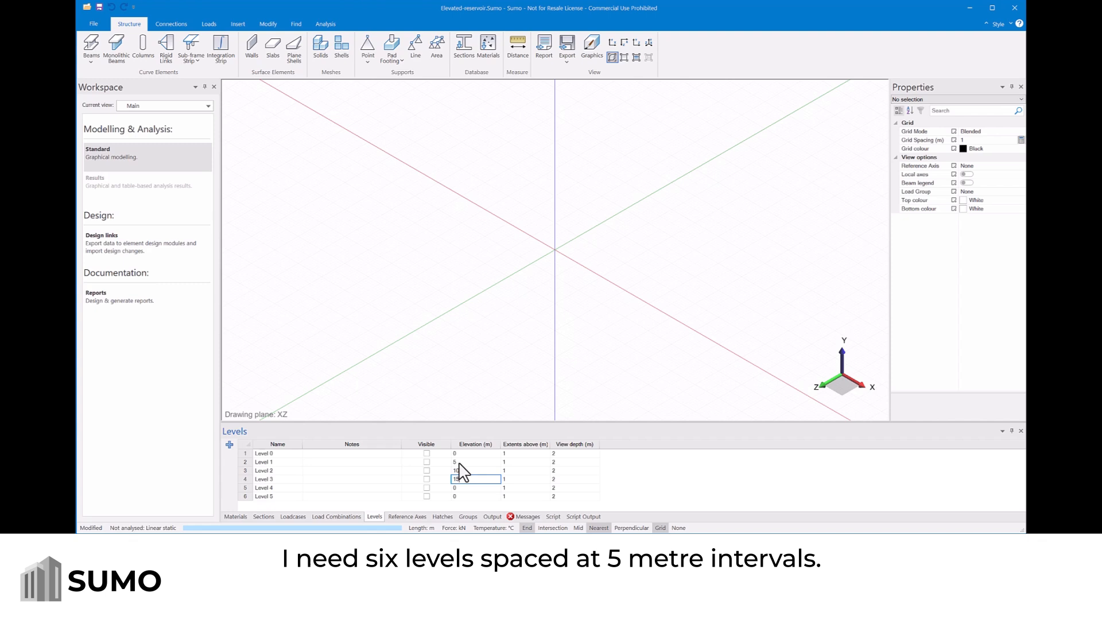
# Step: Enter the 15 m elevation in the levels table at 5 m spacing
pyautogui.write('15')
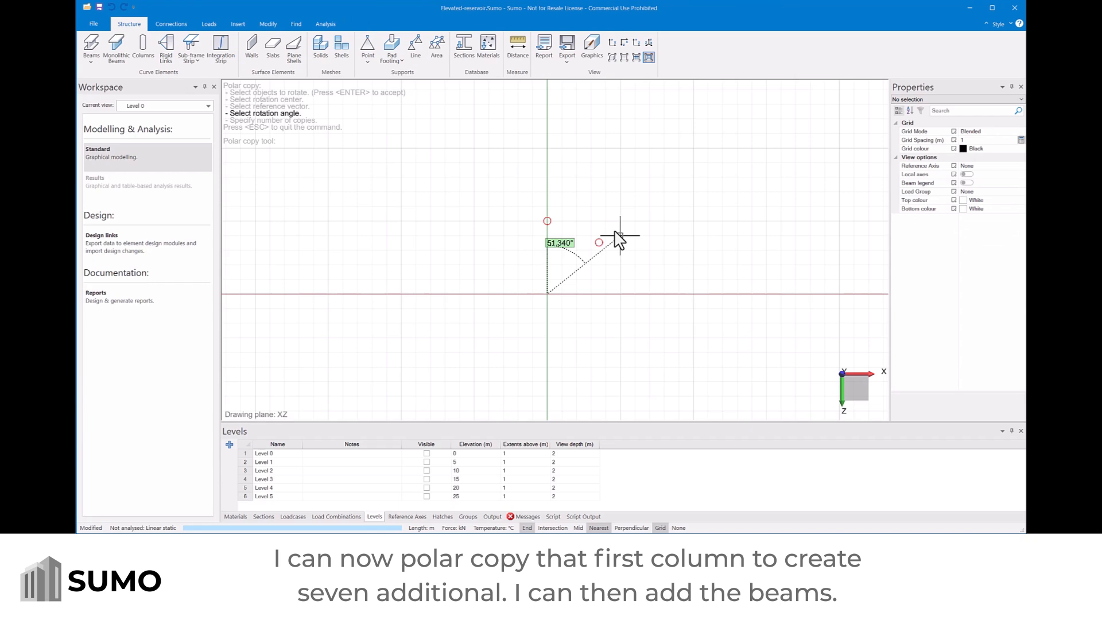
# Step: Polar-copy the first column around the centre and start the perimeter beam ring
pyautogui.click(619, 236)
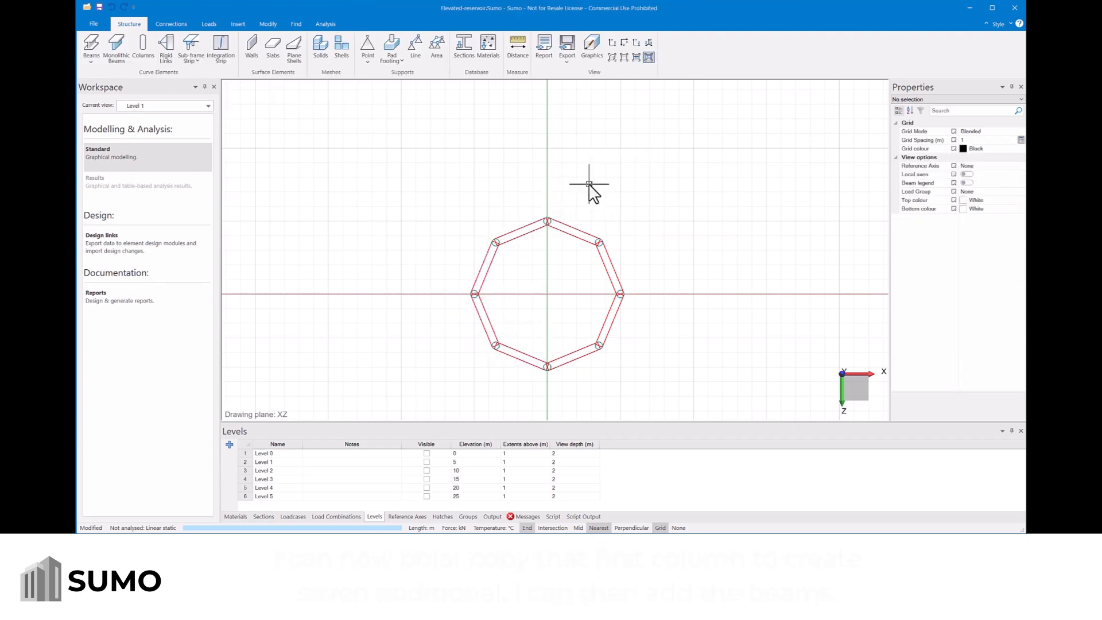
pyautogui.click(612, 57)
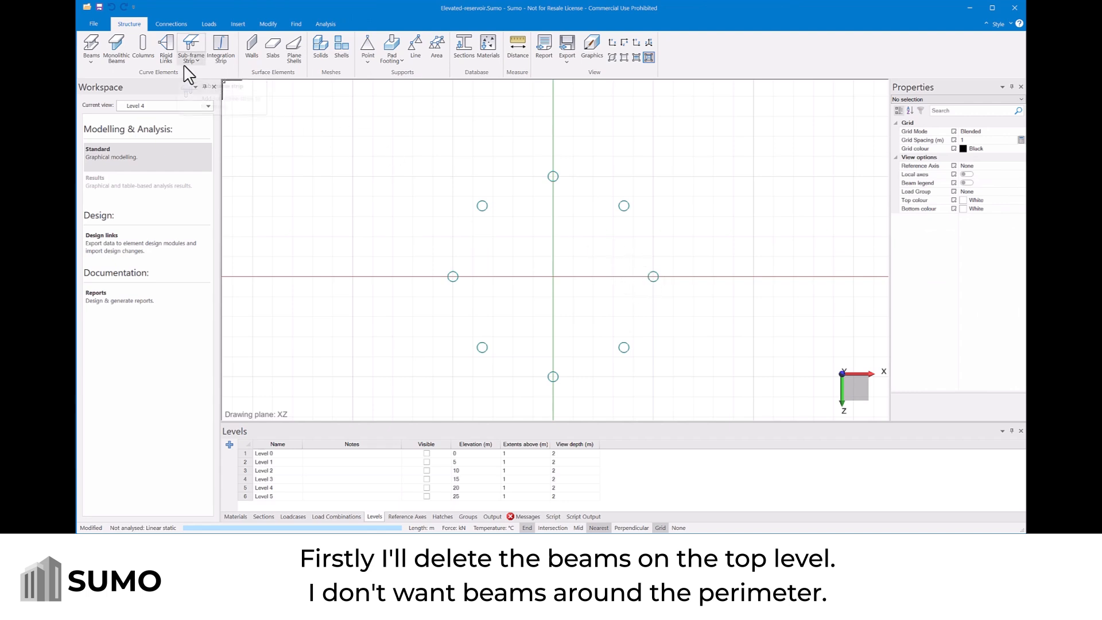
# Step: Start monolithic beams with a 500 by 500 section on the top level
pyautogui.click(116, 50)
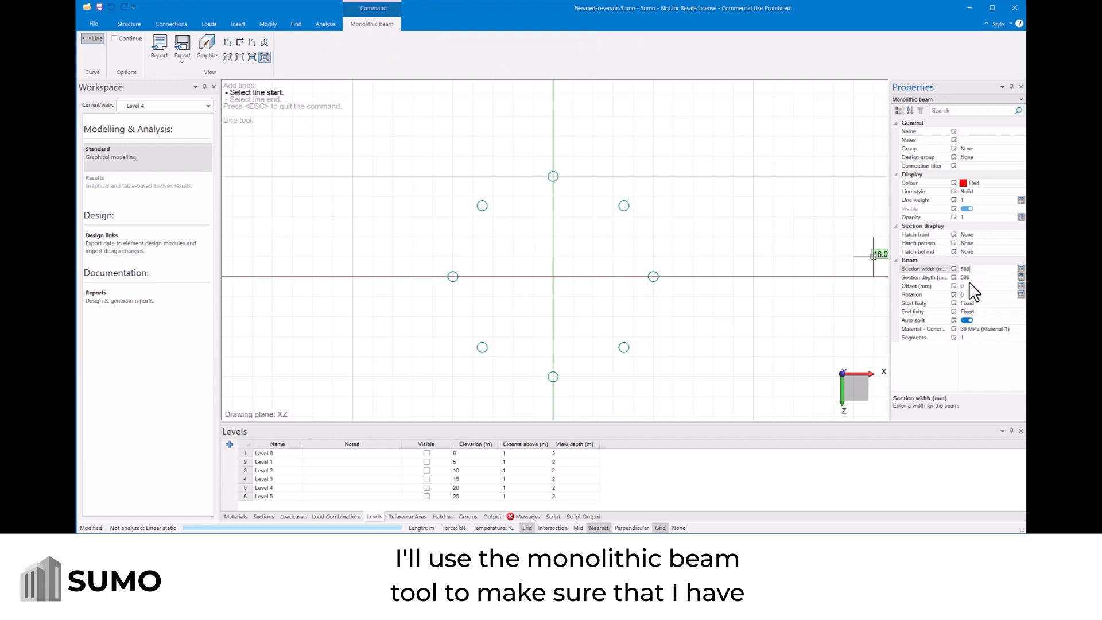
pyautogui.click(967, 286)
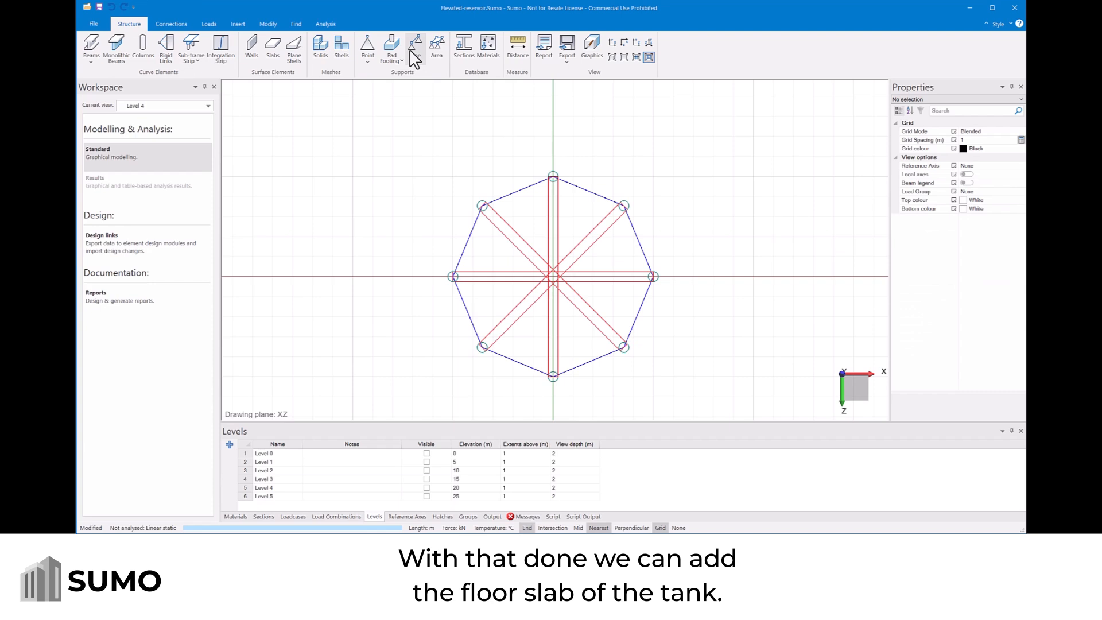
# Step: Draw the octagonal floor slab, then begin the roof slab outline on Level 5
pyautogui.click(251, 46)
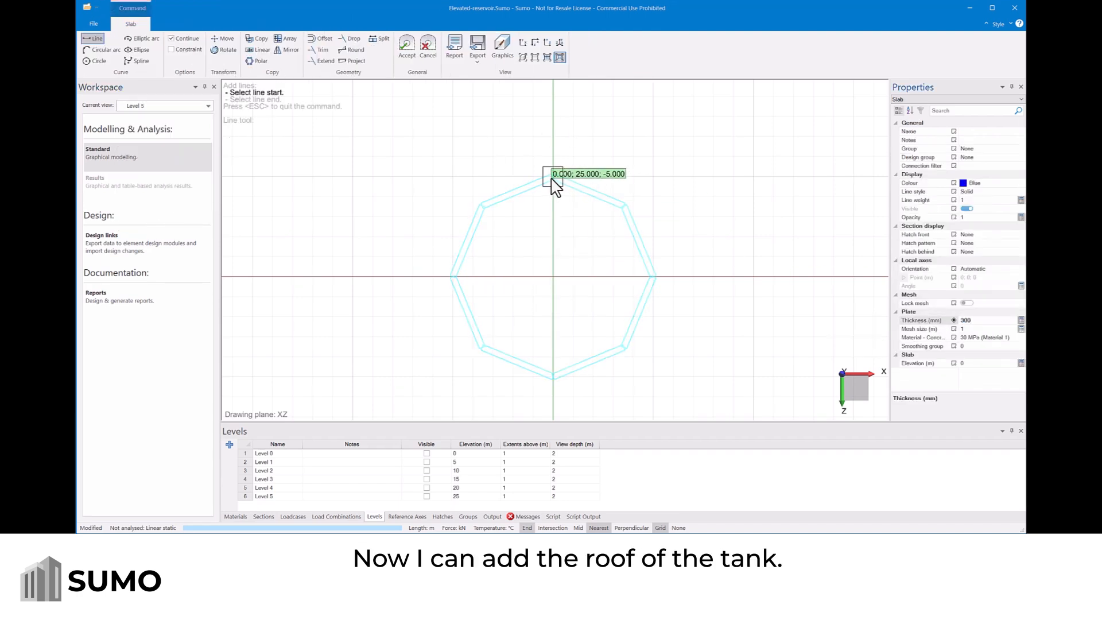
pyautogui.click(555, 173)
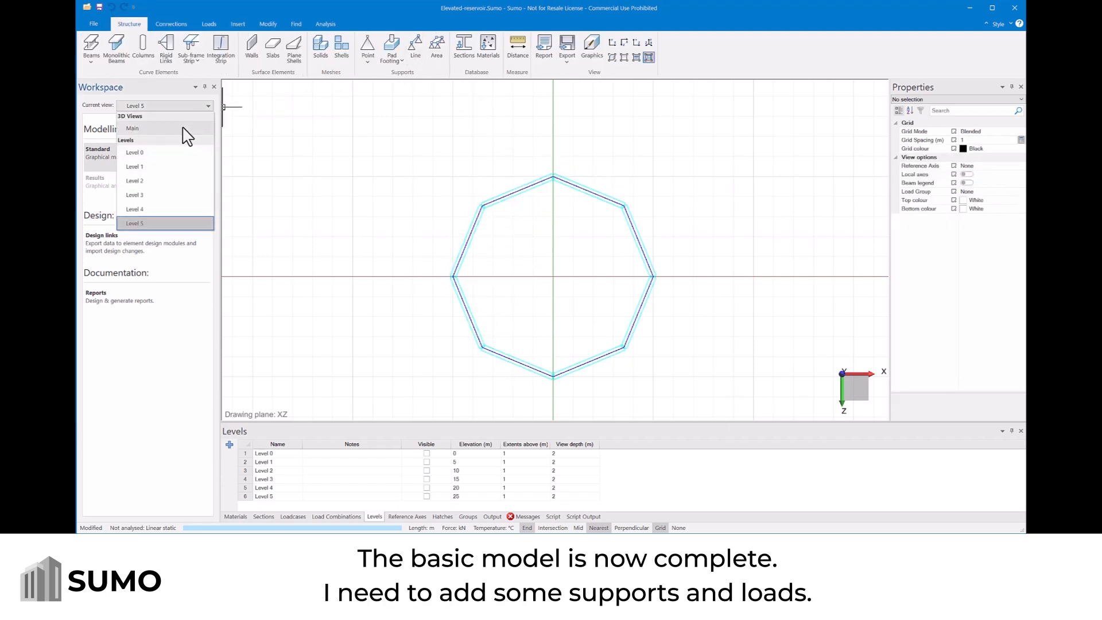
# Step: Switch the current view to the Main 3D view of the whole reservoir
pyautogui.click(133, 128)
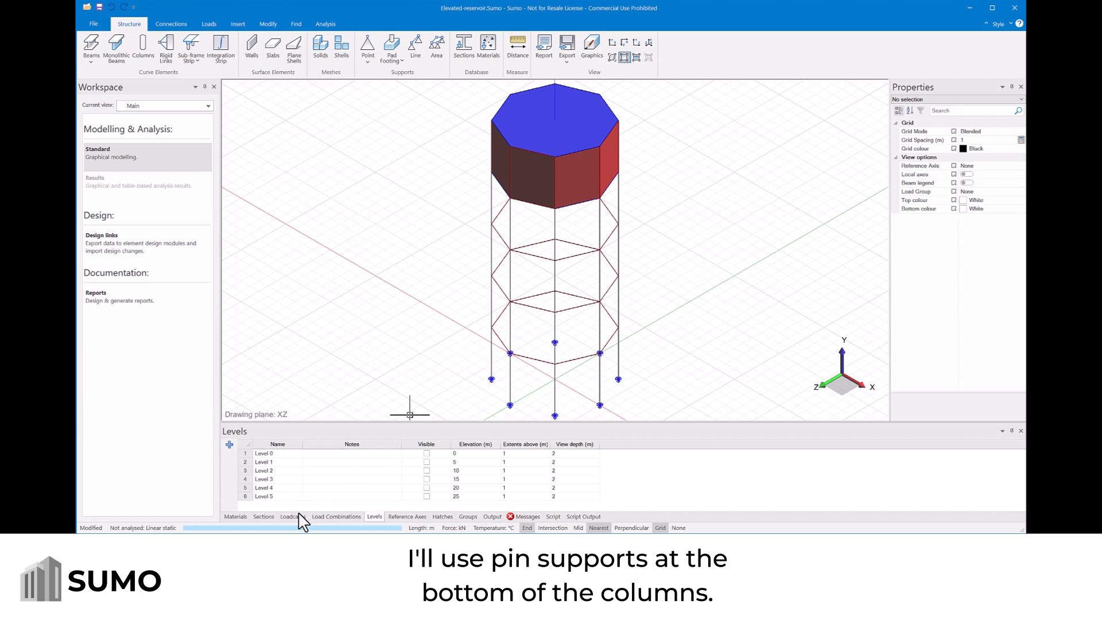
# Step: Define load cases DL and LL with self-weight on DL, then move to load combinations for C1
pyautogui.click(292, 517)
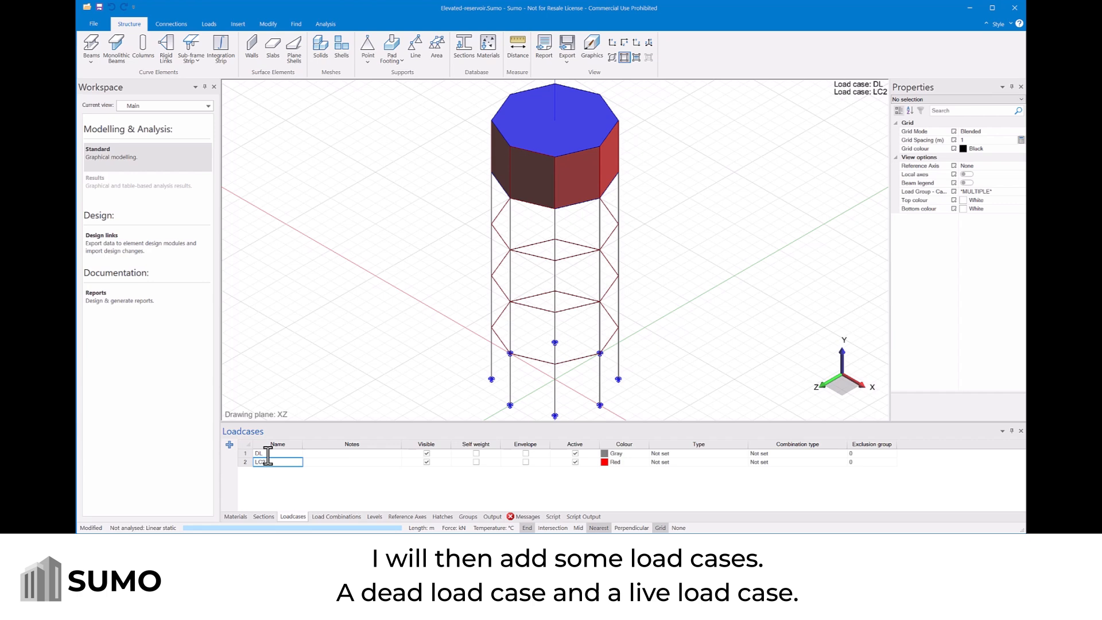
pyautogui.write('LL')
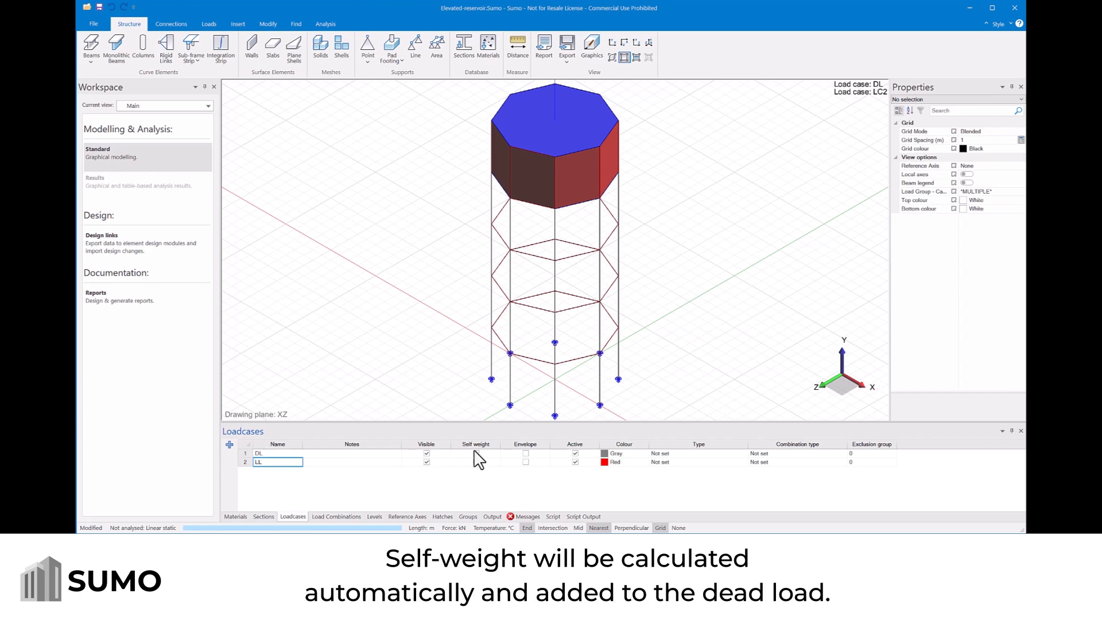
pyautogui.click(476, 453)
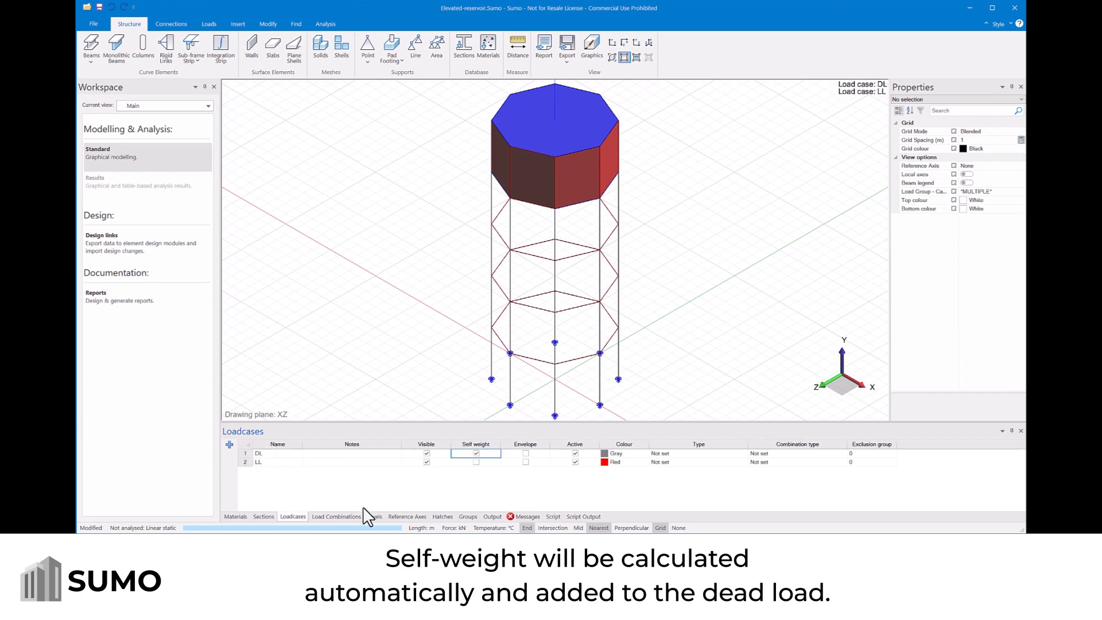
pyautogui.click(336, 516)
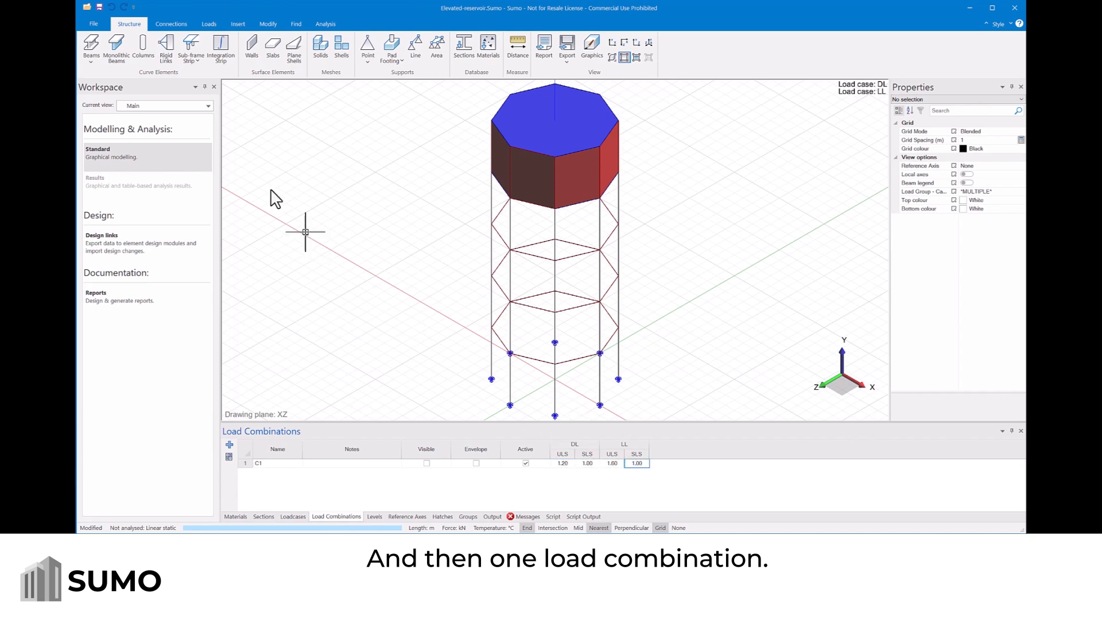
# Step: Lower the surface opacity in Graphics settings so the tank interior shows through
pyautogui.click(208, 23)
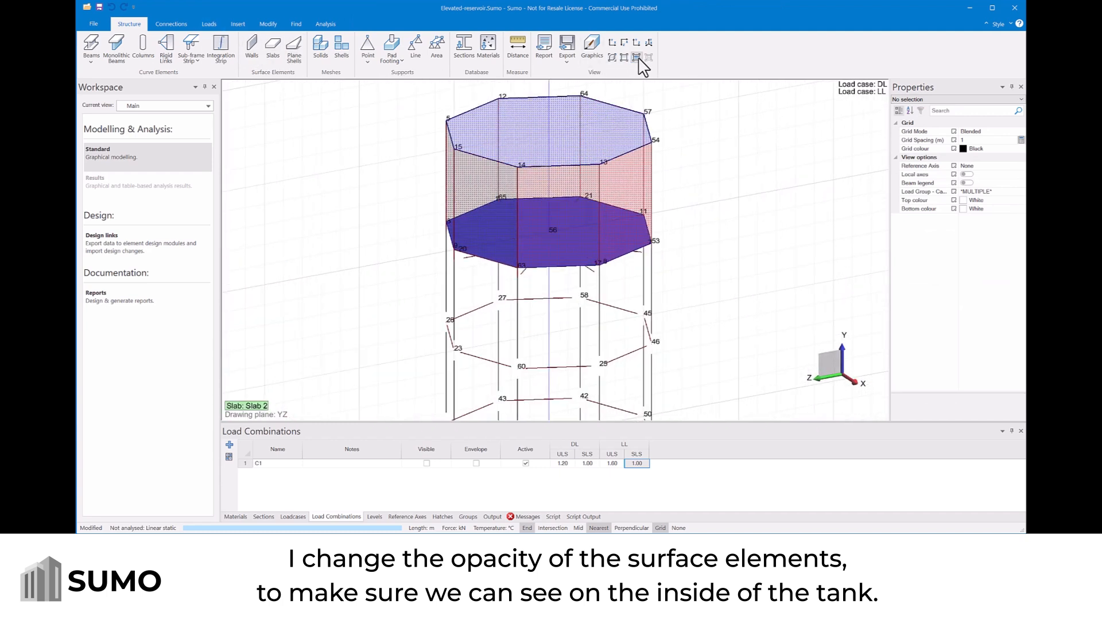
pyautogui.click(208, 23)
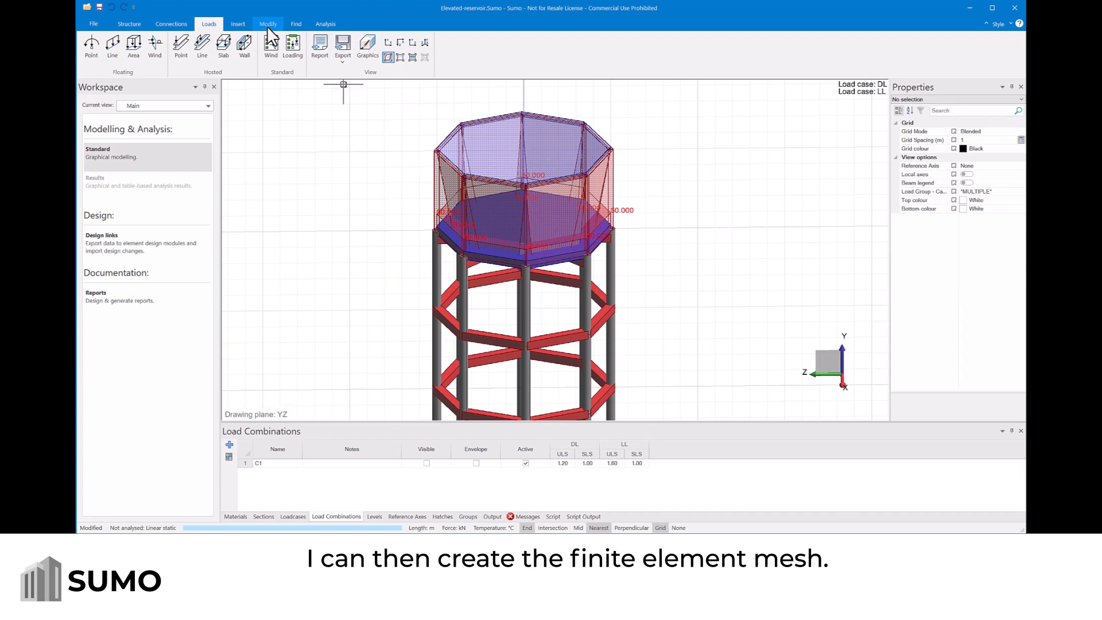
# Step: Bring up the Modify tab to mesh all tank surfaces
pyautogui.click(268, 23)
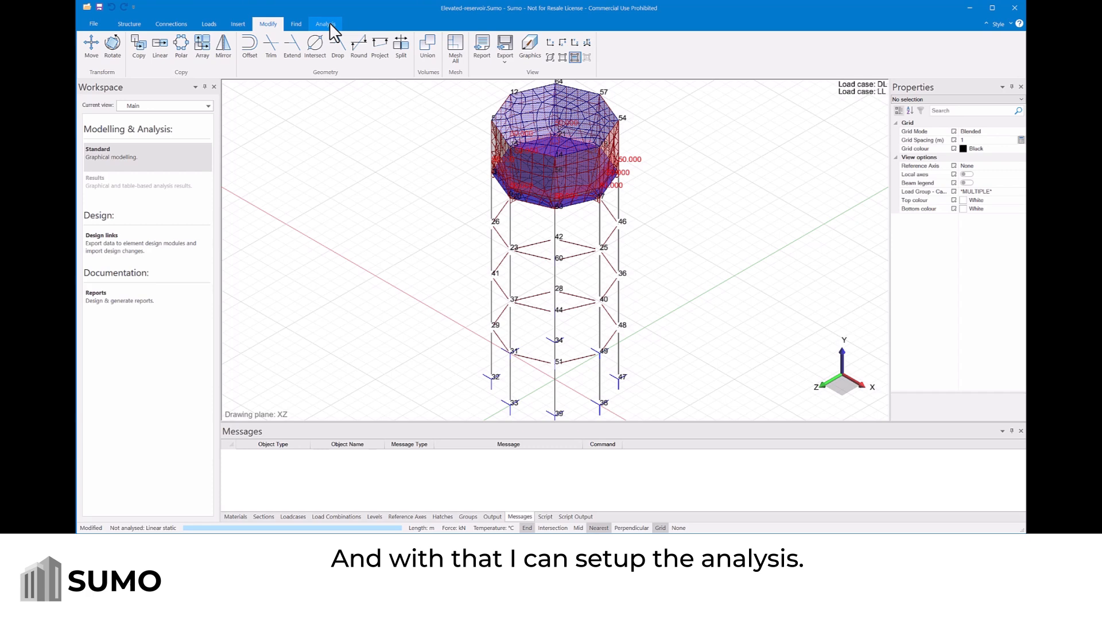
# Step: Accept the linear analysis settings and solve the linear-static analysis
pyautogui.click(324, 23)
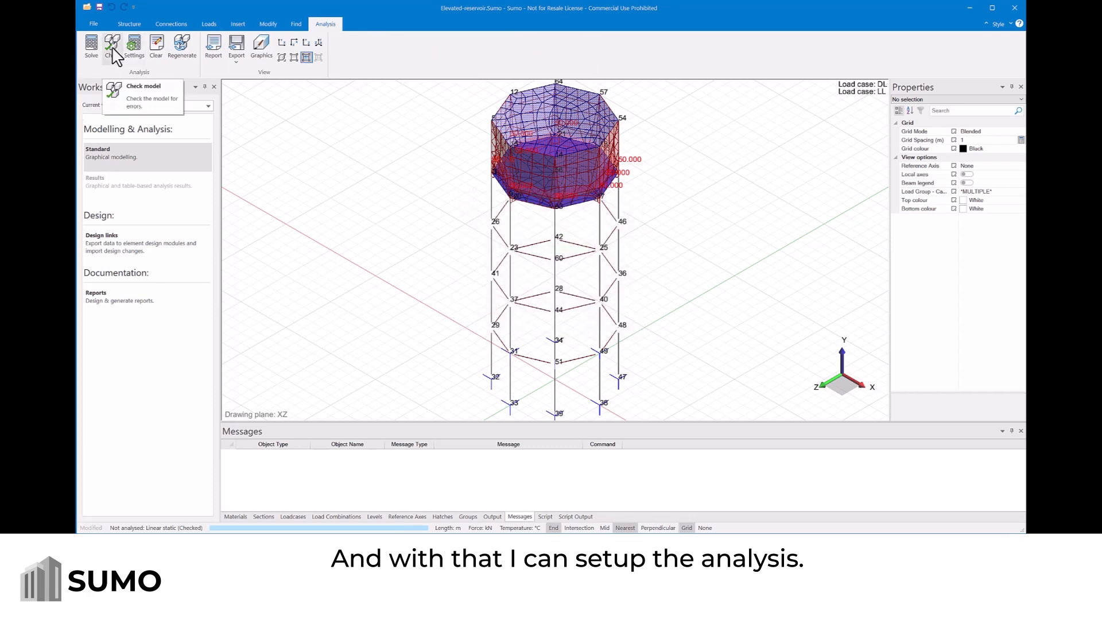
pyautogui.click(133, 46)
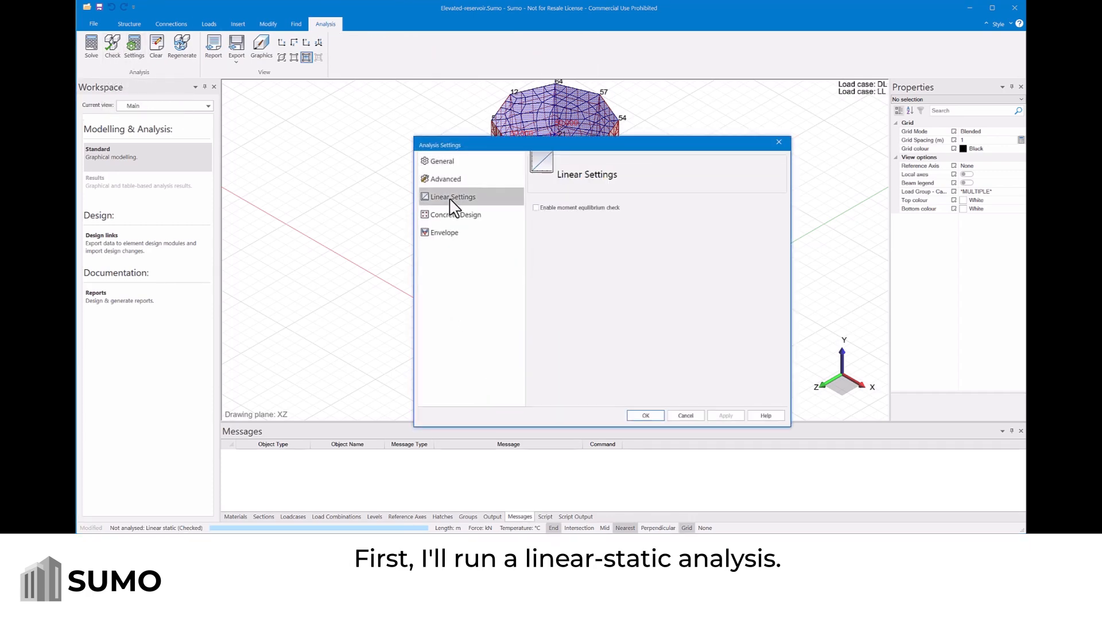
pyautogui.click(644, 415)
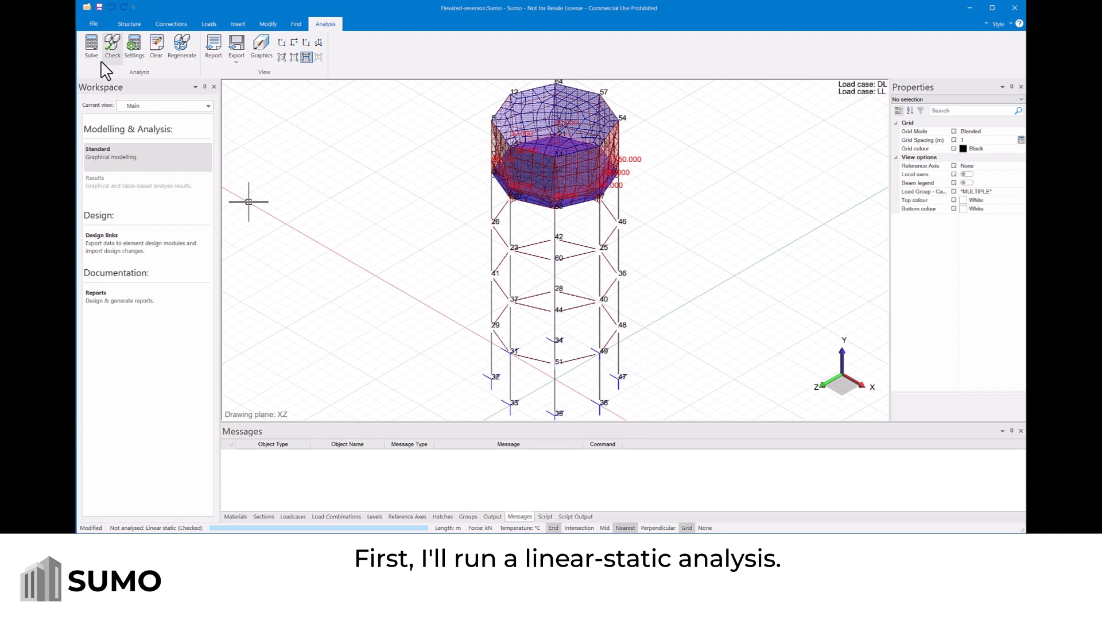
pyautogui.click(90, 46)
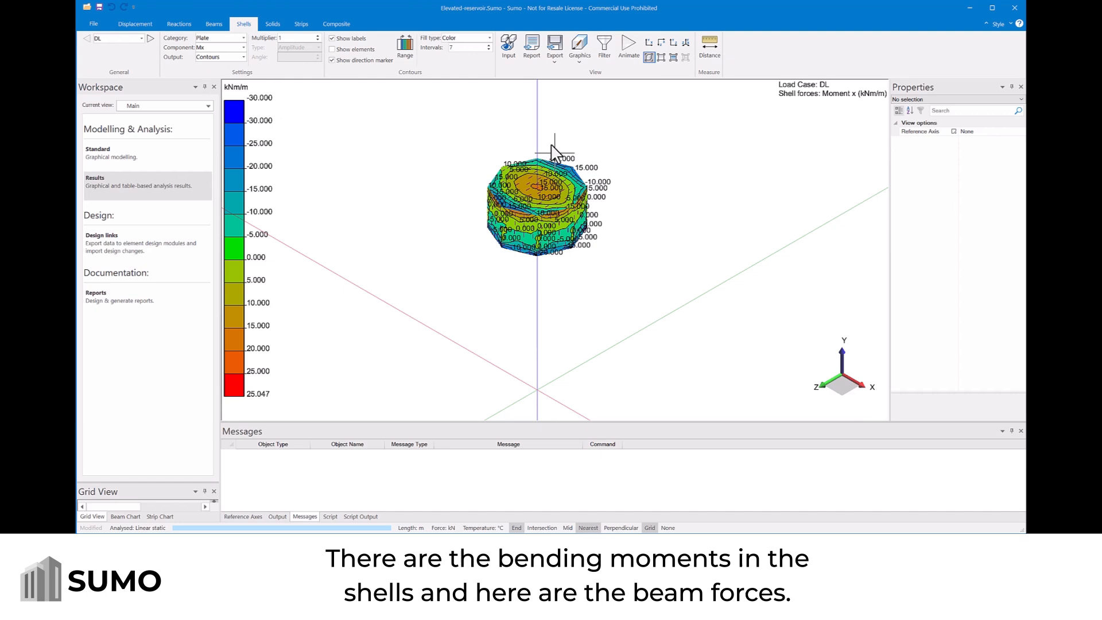
# Step: Review the beam axial force results, then return to graphical modelling
pyautogui.click(213, 23)
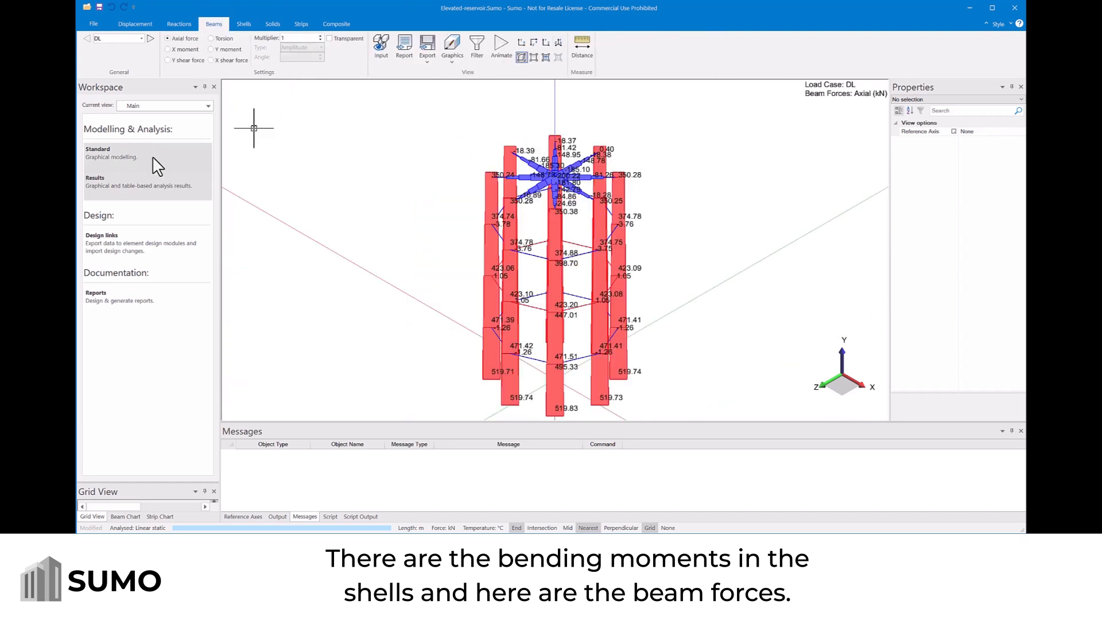
pyautogui.click(325, 23)
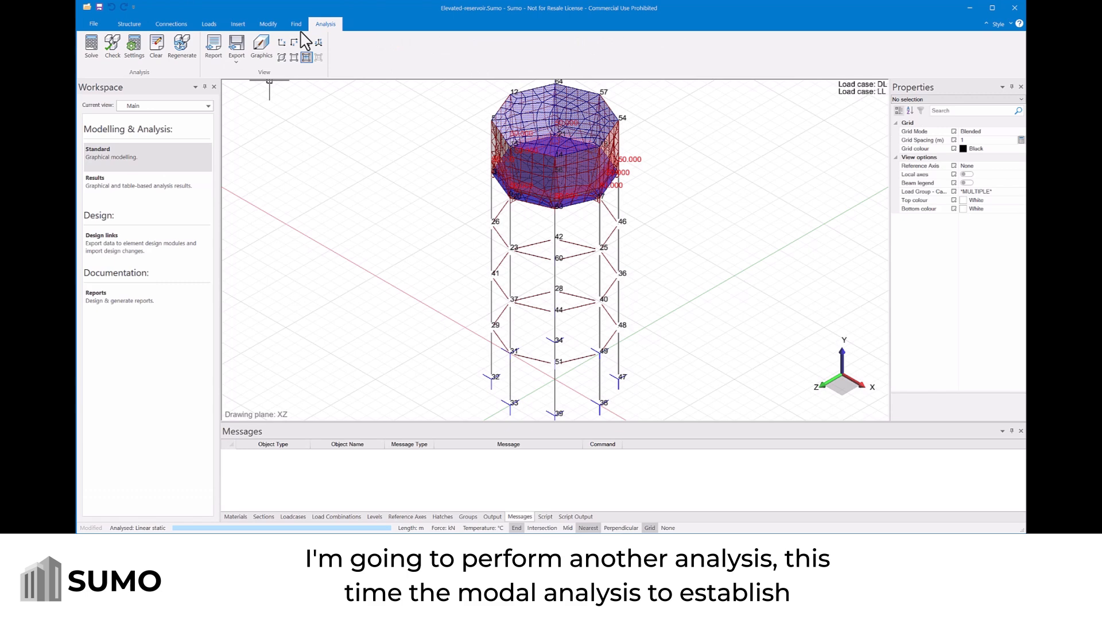
# Step: Set 10 mode shapes with second-order effect, tick DL and LL as mass cases, and solve the modal analysis
pyautogui.click(134, 46)
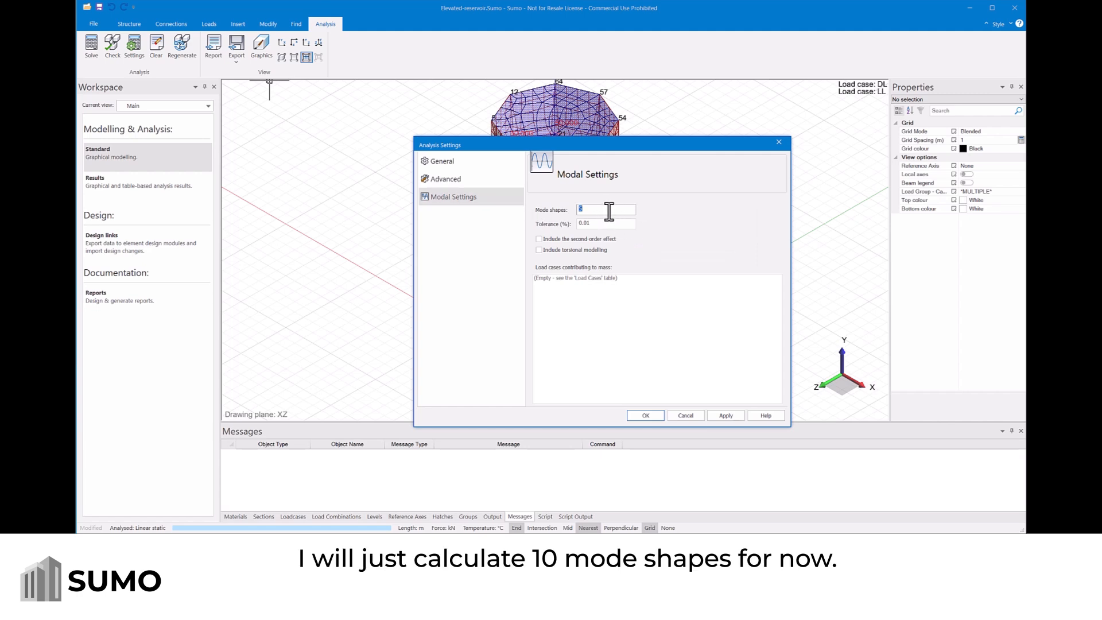
pyautogui.write('10')
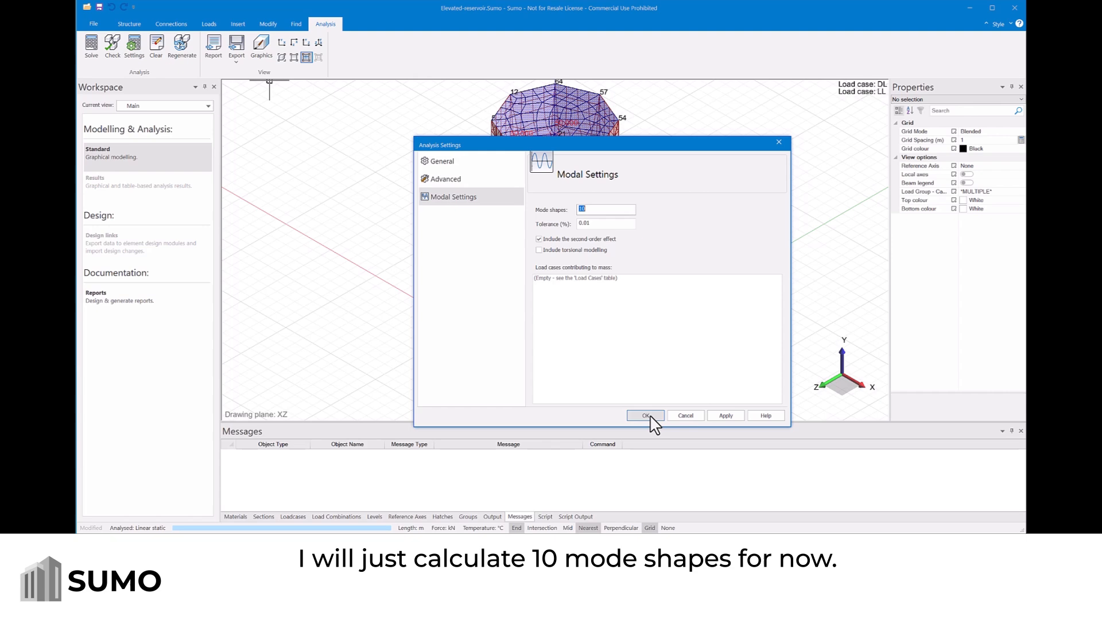
pyautogui.click(645, 415)
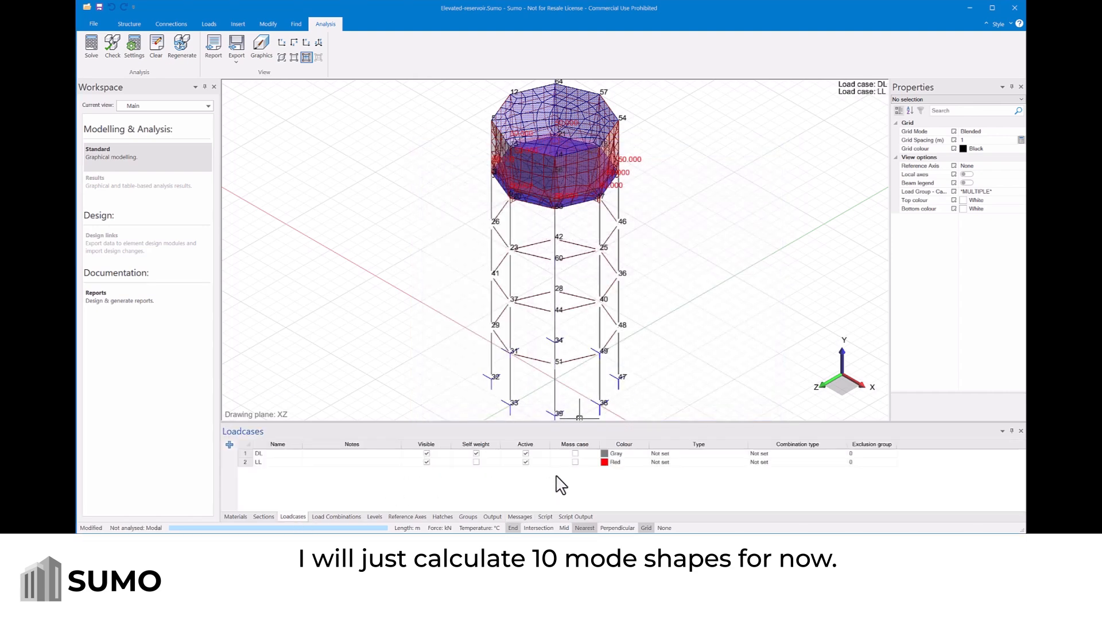
pyautogui.click(575, 462)
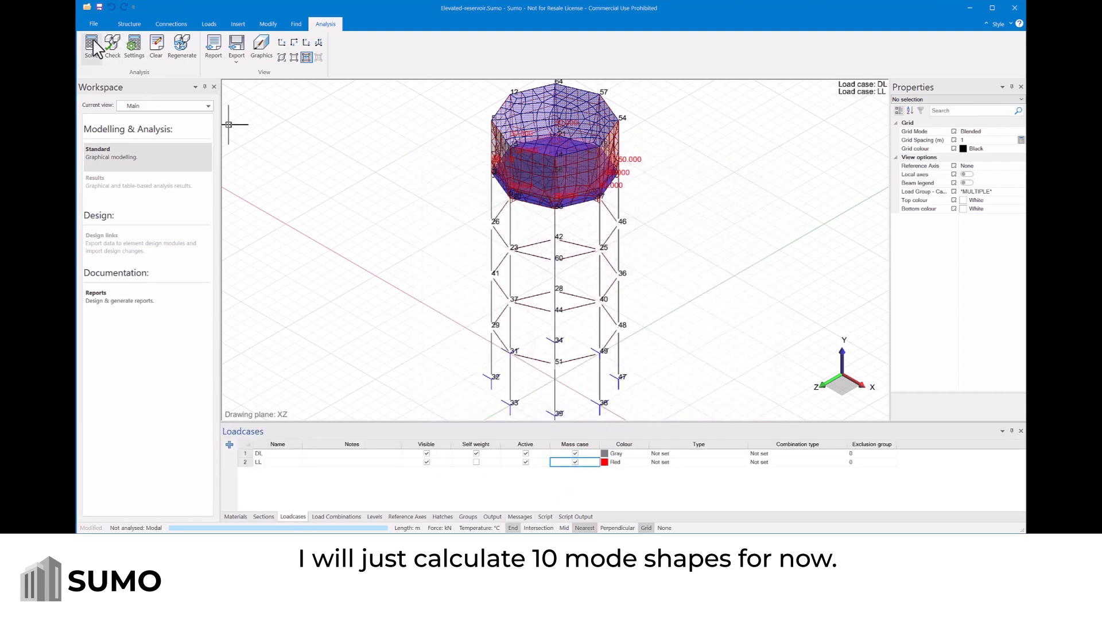
pyautogui.click(91, 47)
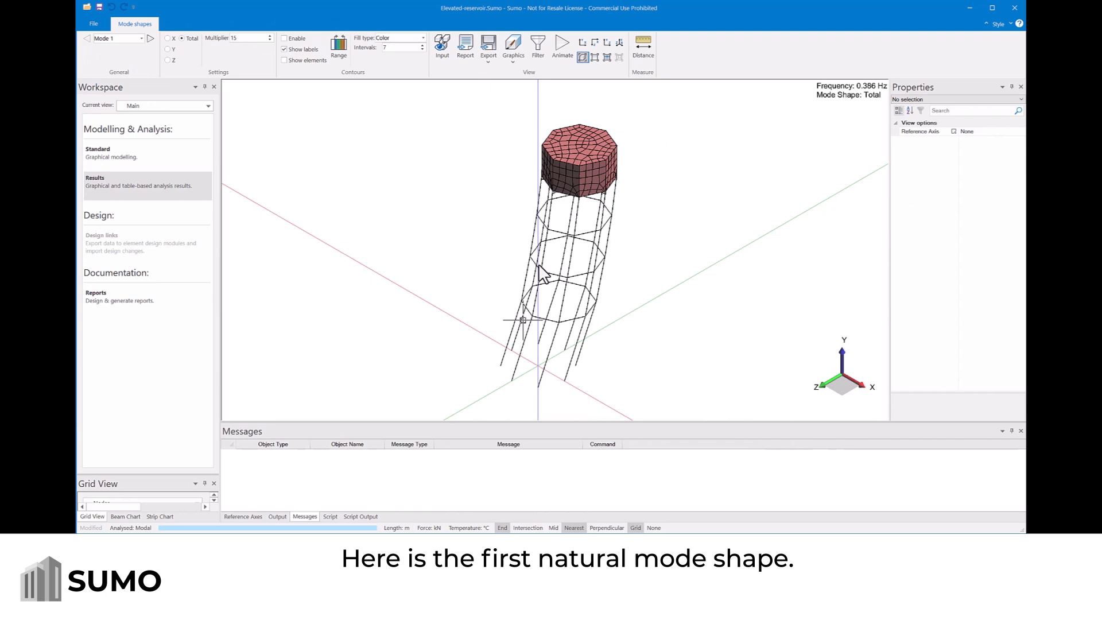
# Step: Animate the first mode shape, then step through Mode 2 to Mode 3 at 0.659 Hz
pyautogui.click(561, 45)
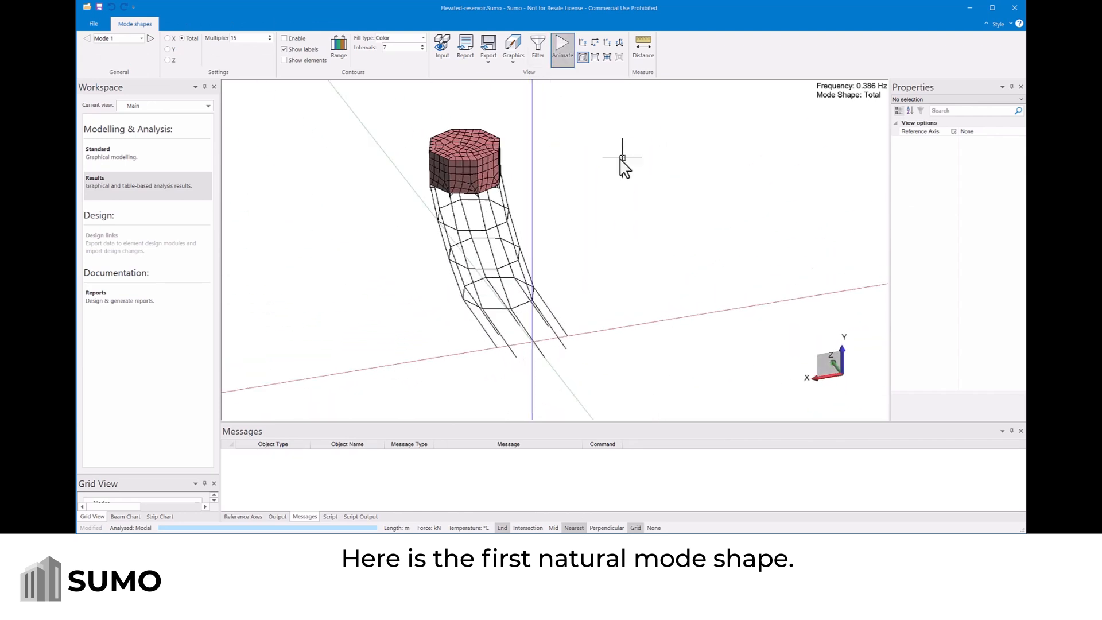
pyautogui.click(151, 38)
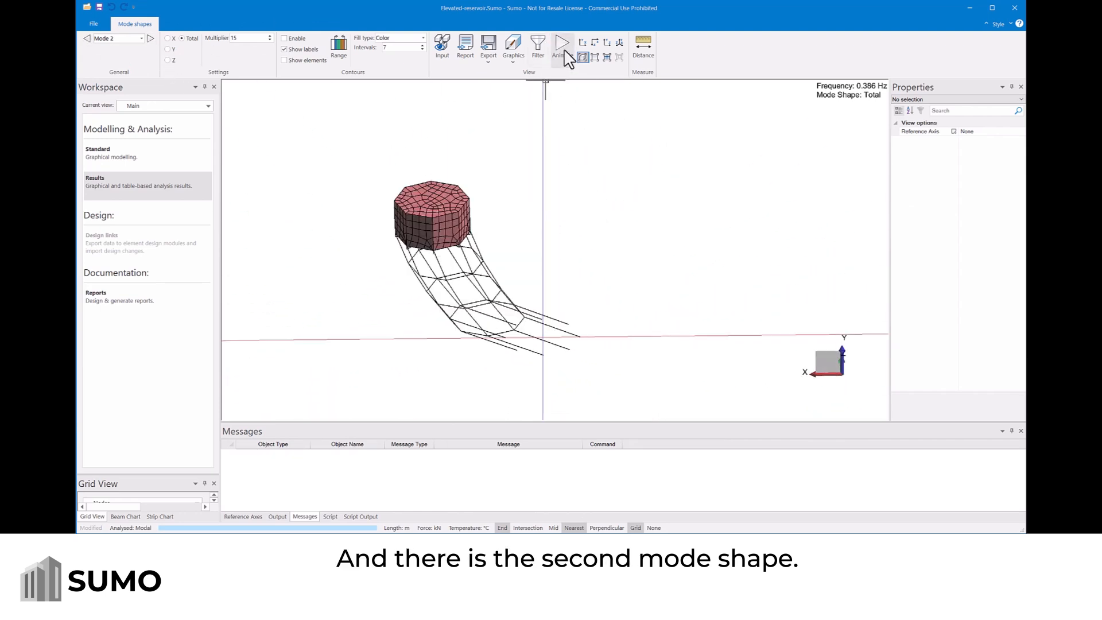
pyautogui.click(150, 38)
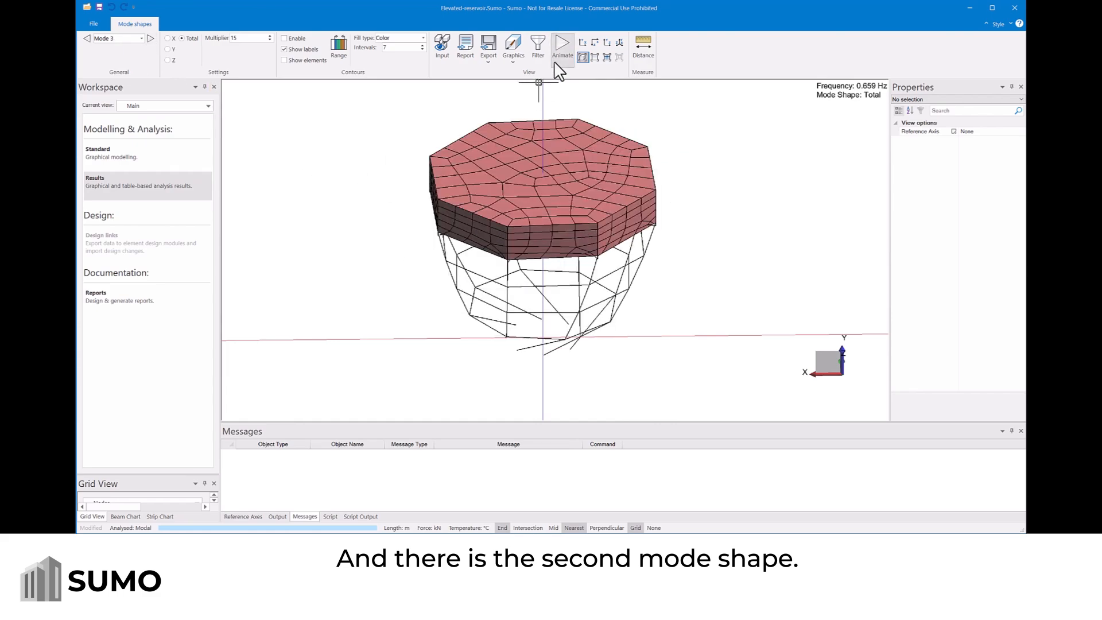